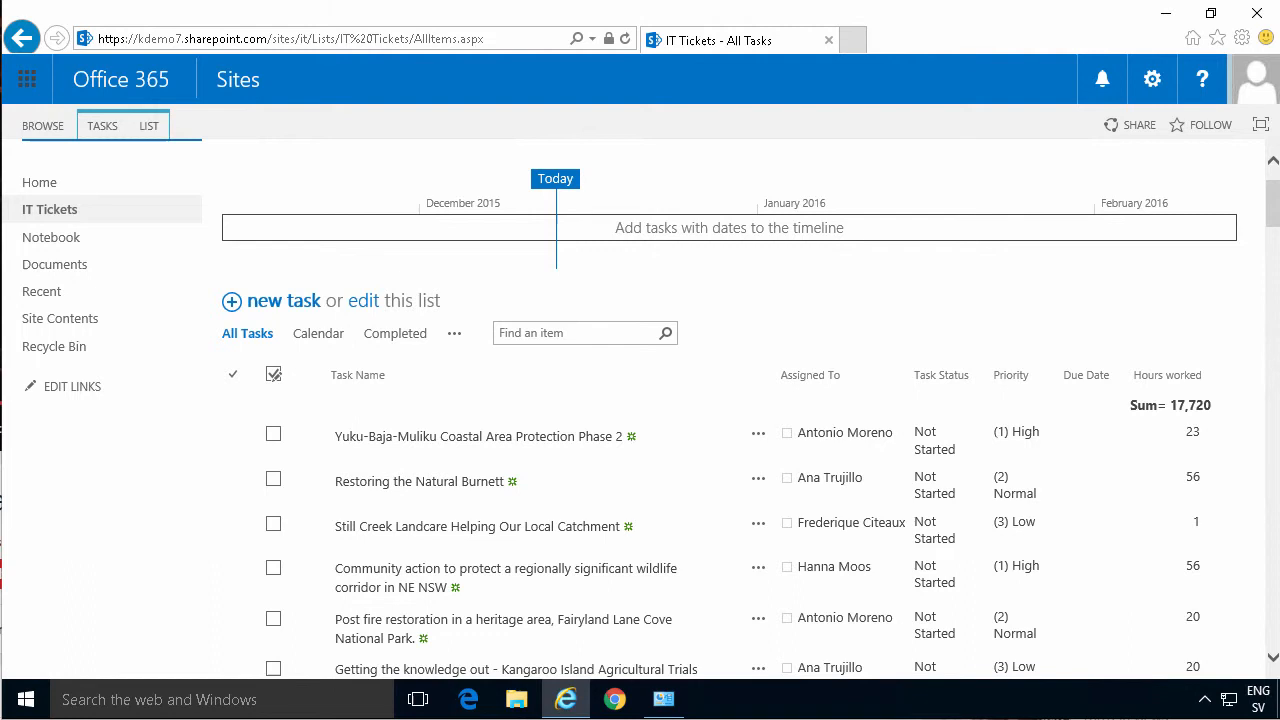
mouse_move(244, 580)
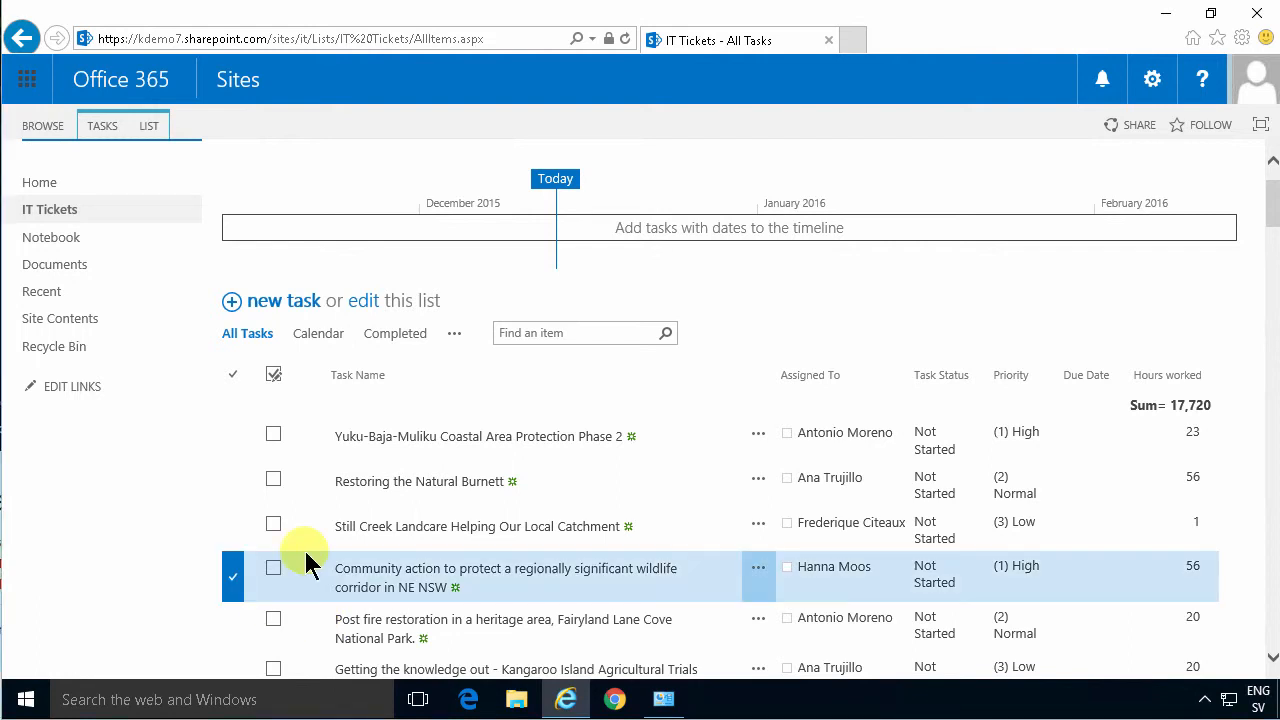
Step: Review the Yuku-Baja-Muliku Coastal Area Protection Phase 2 ticket's fields, then close it
click(240, 580)
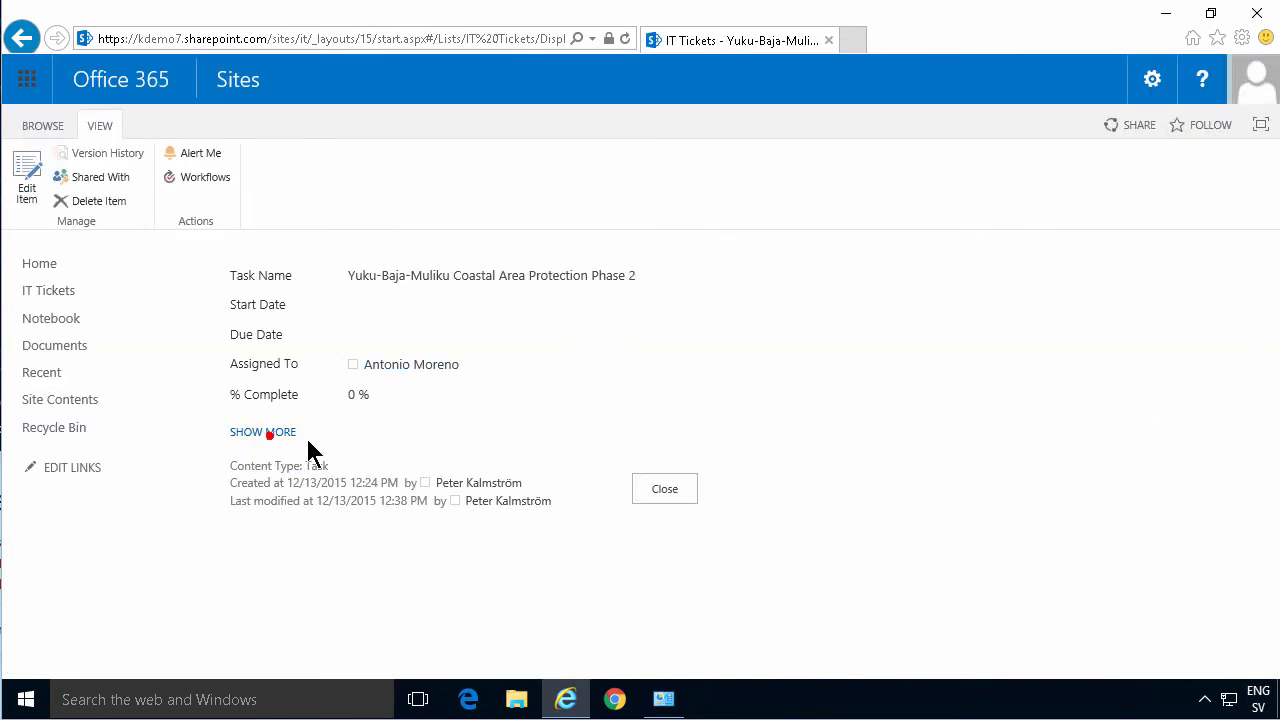
click(262, 432)
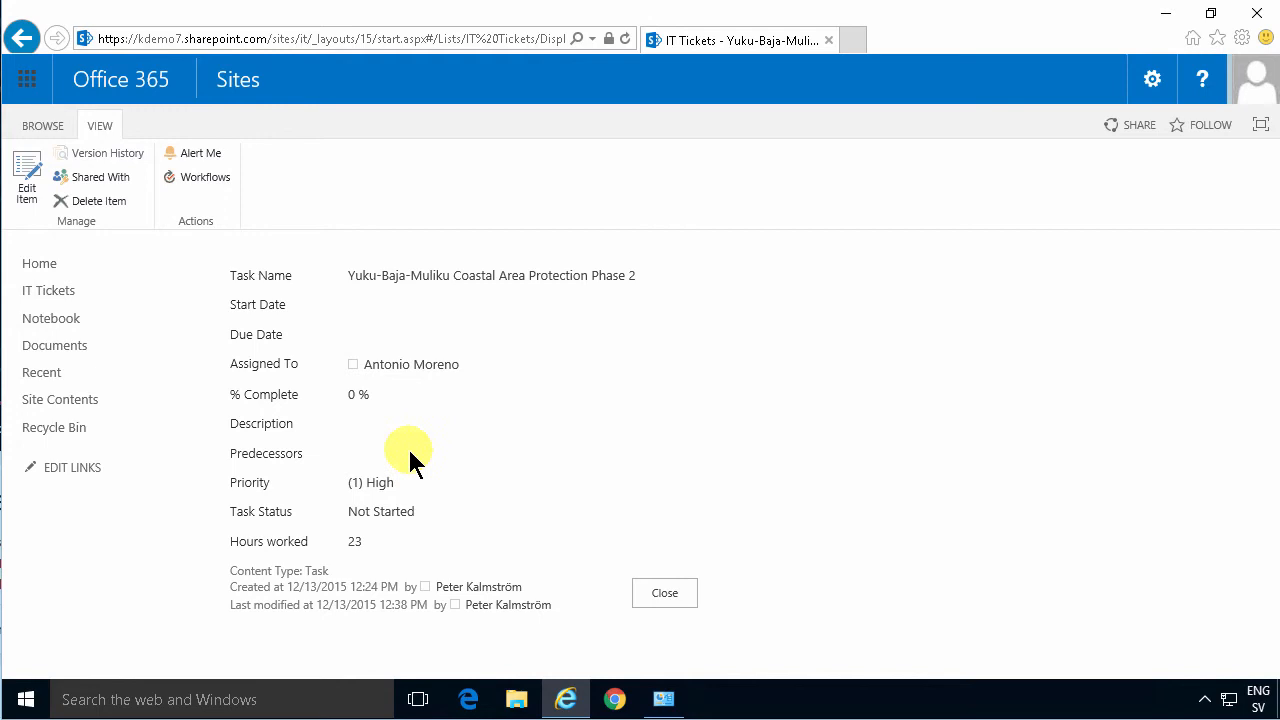
mouse_move(356, 364)
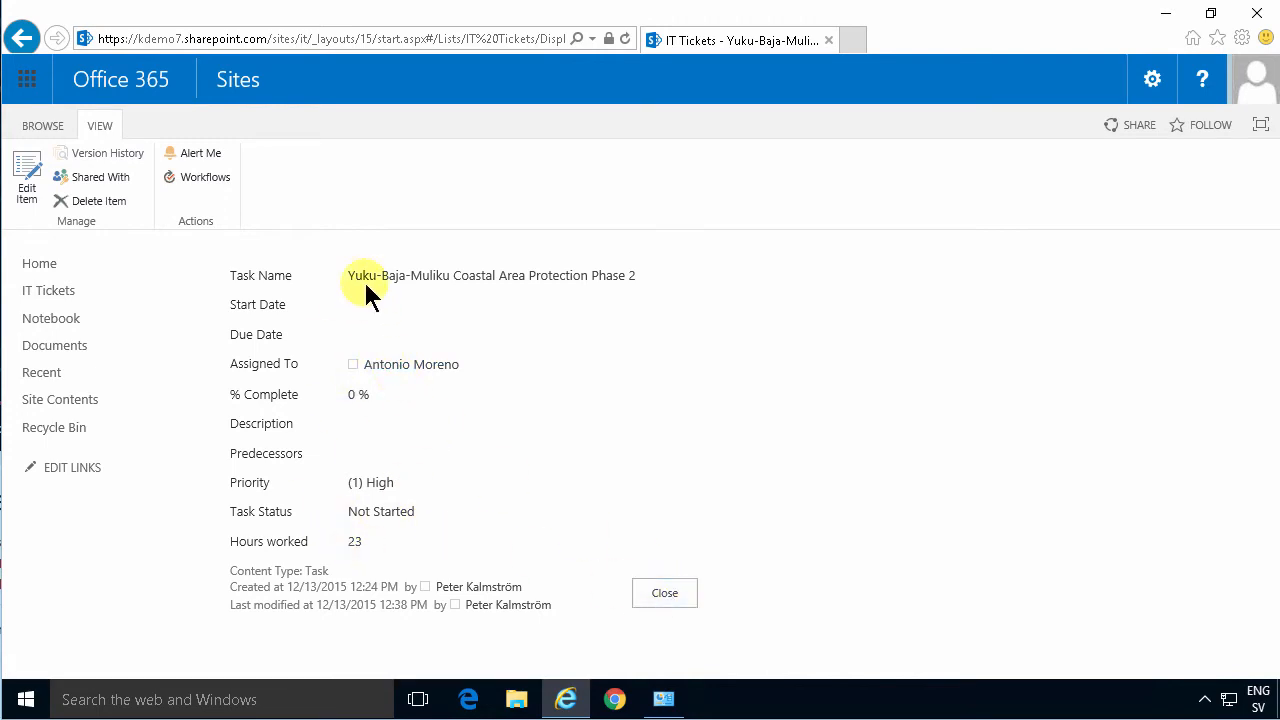
mouse_move(378, 540)
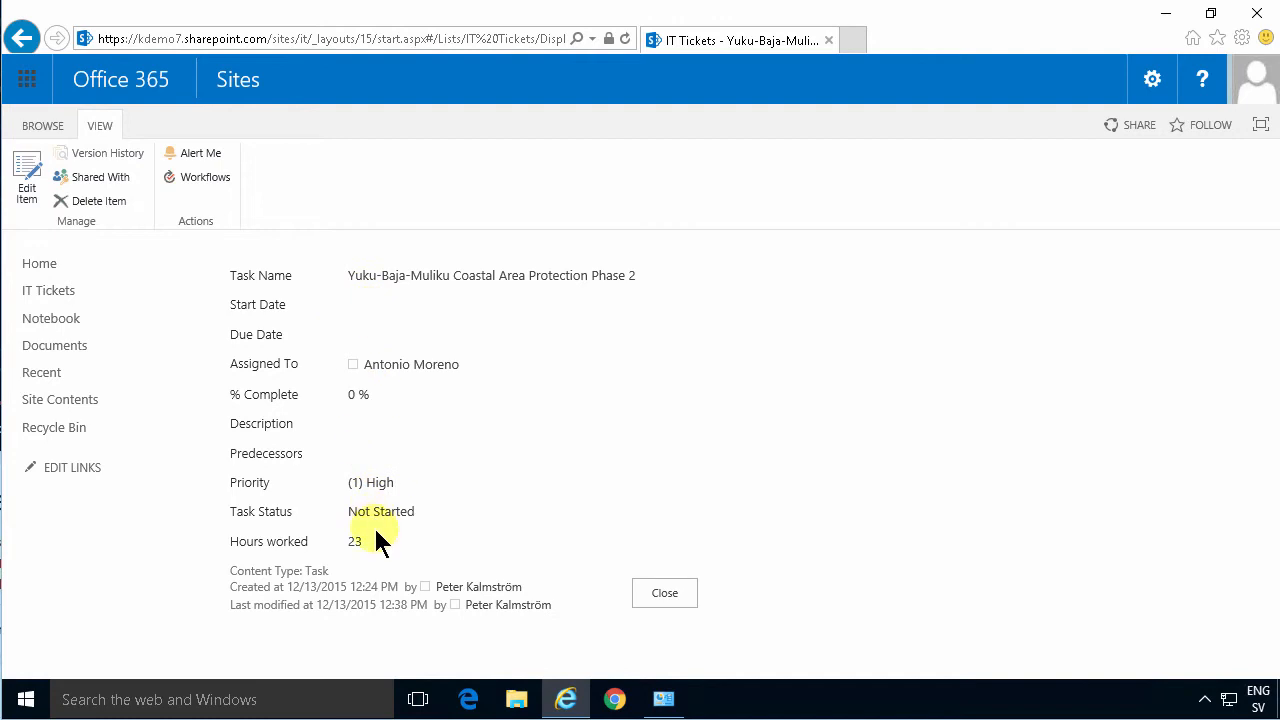
mouse_move(288, 404)
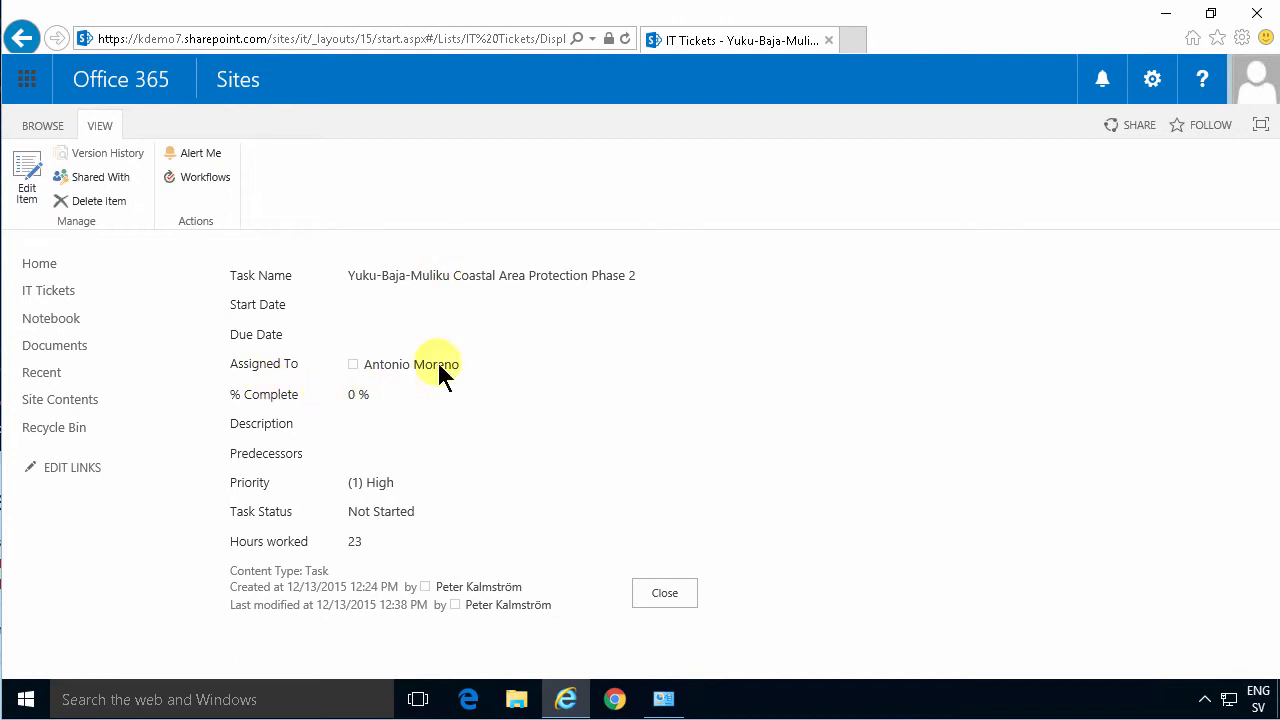
click(664, 592)
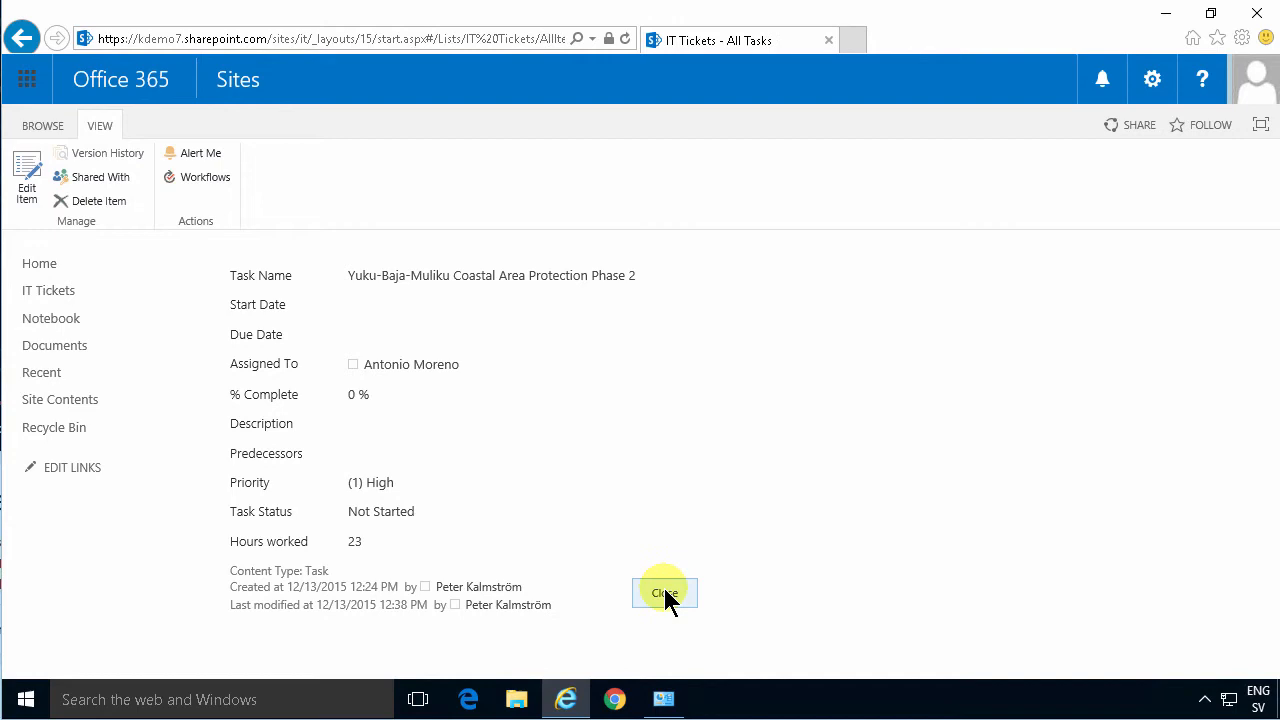
Step: Launch Customize in InfoPath from the IT Tickets LIST ribbon
click(664, 592)
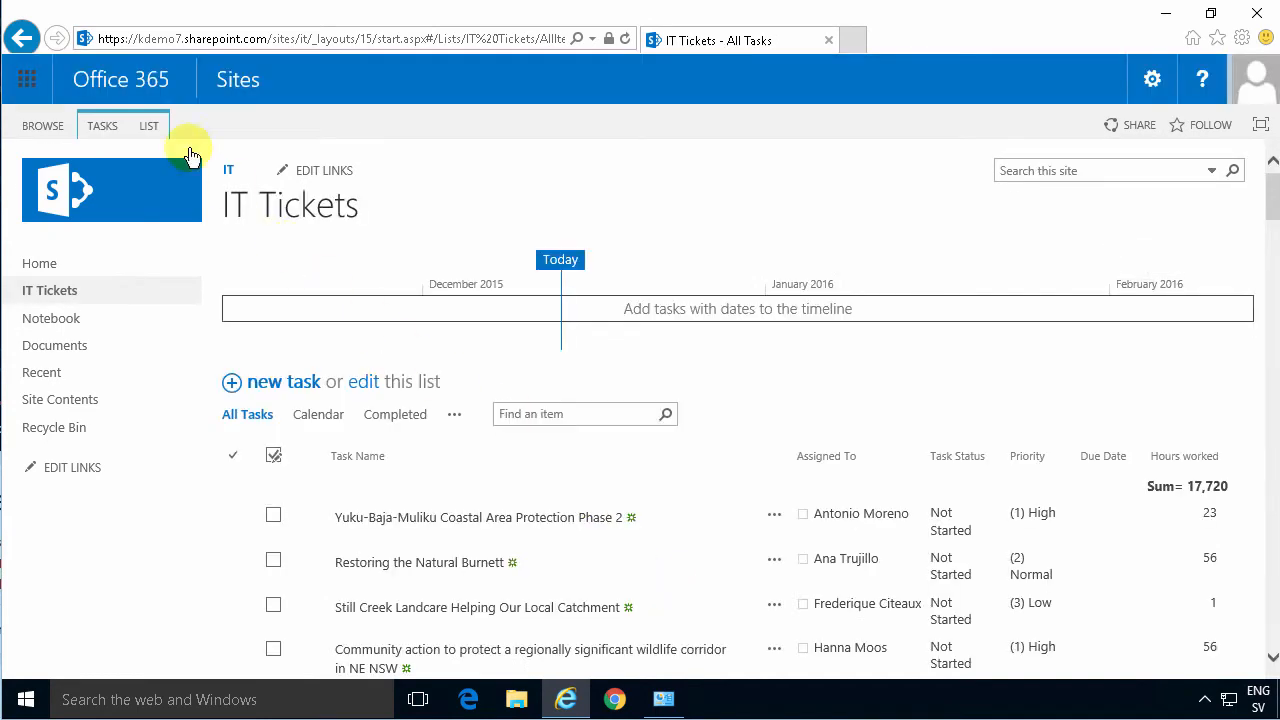
click(148, 124)
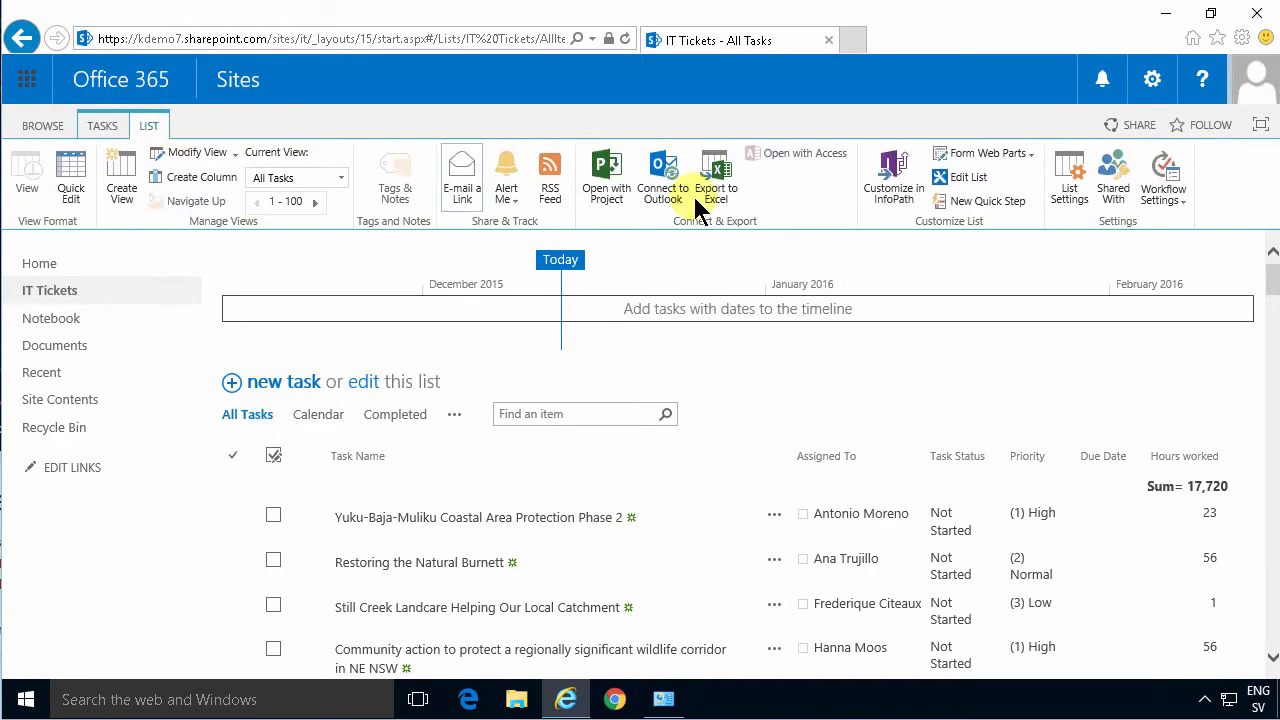
mouse_move(840, 172)
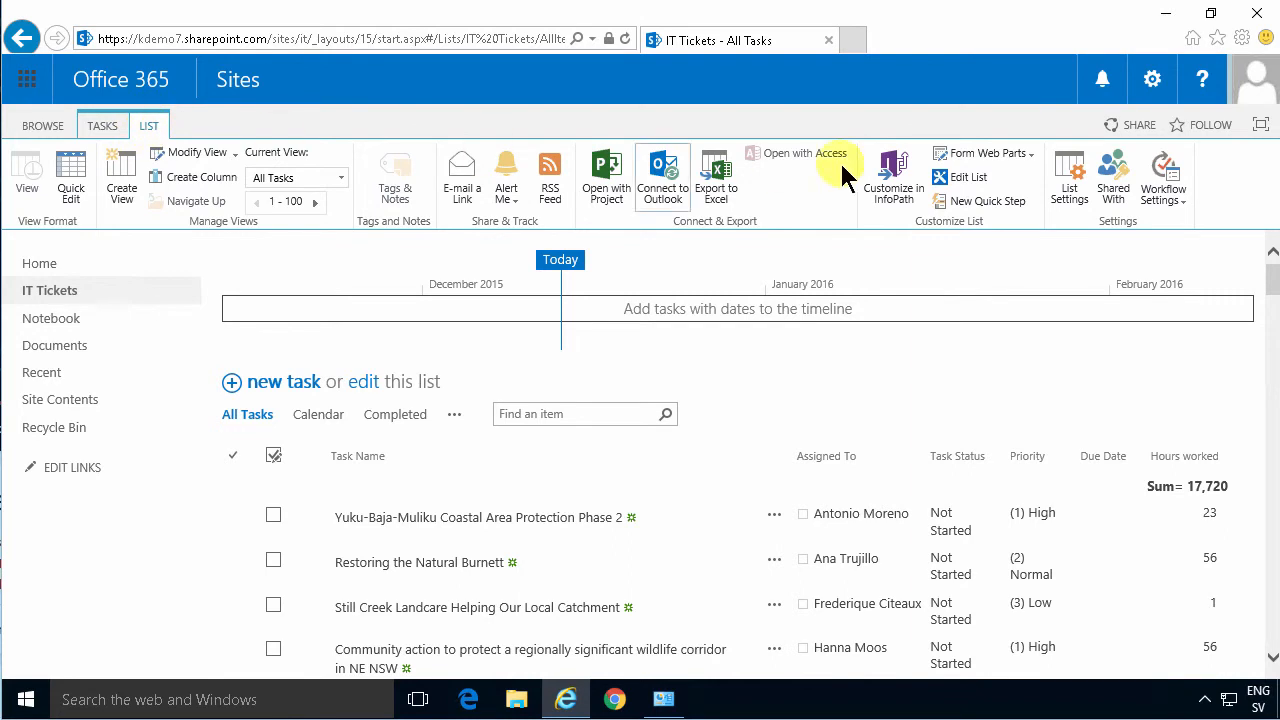
mouse_move(892, 170)
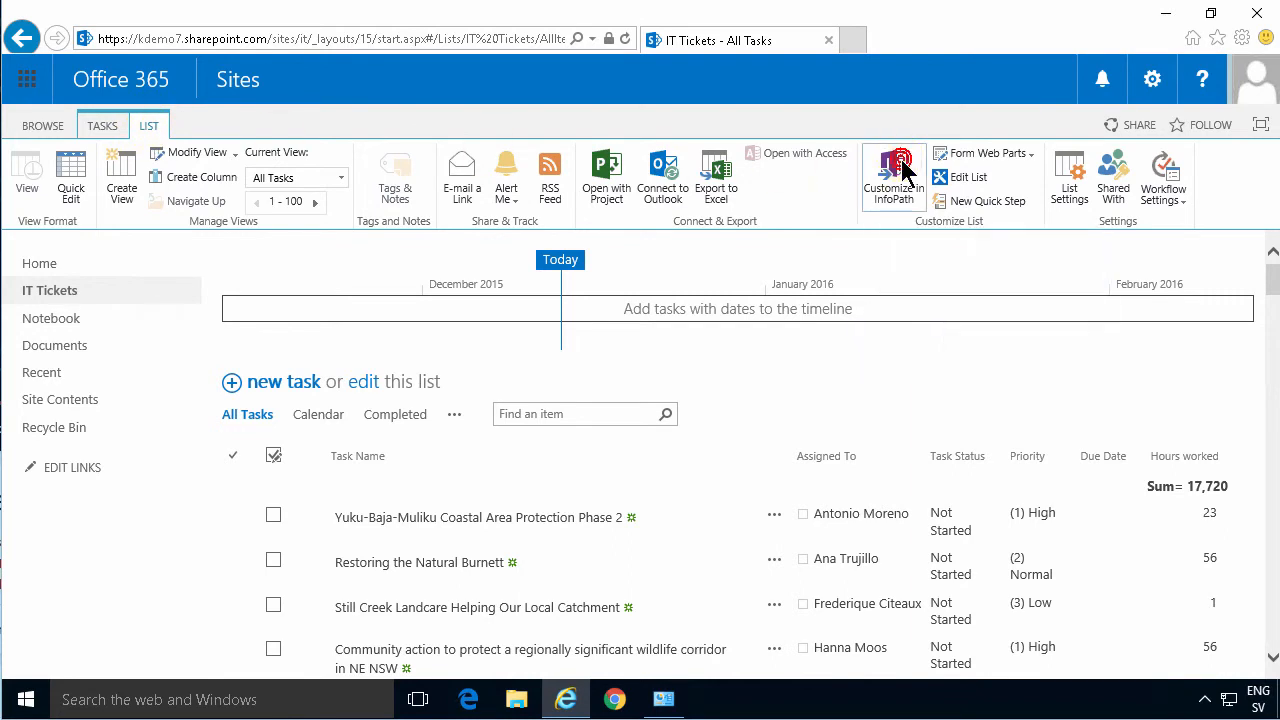
click(892, 176)
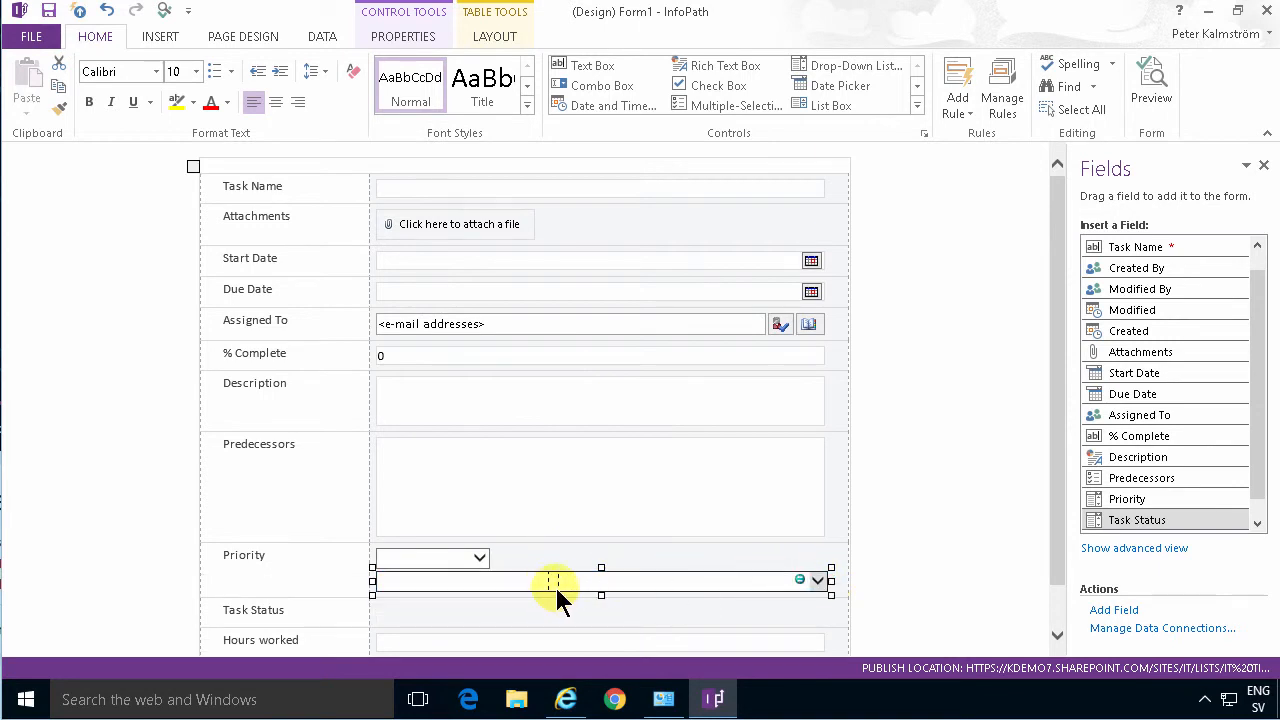
Step: Move the Task Status dropdown into the Priority row beside Priority, labelled Status
drag(556, 580, 516, 556)
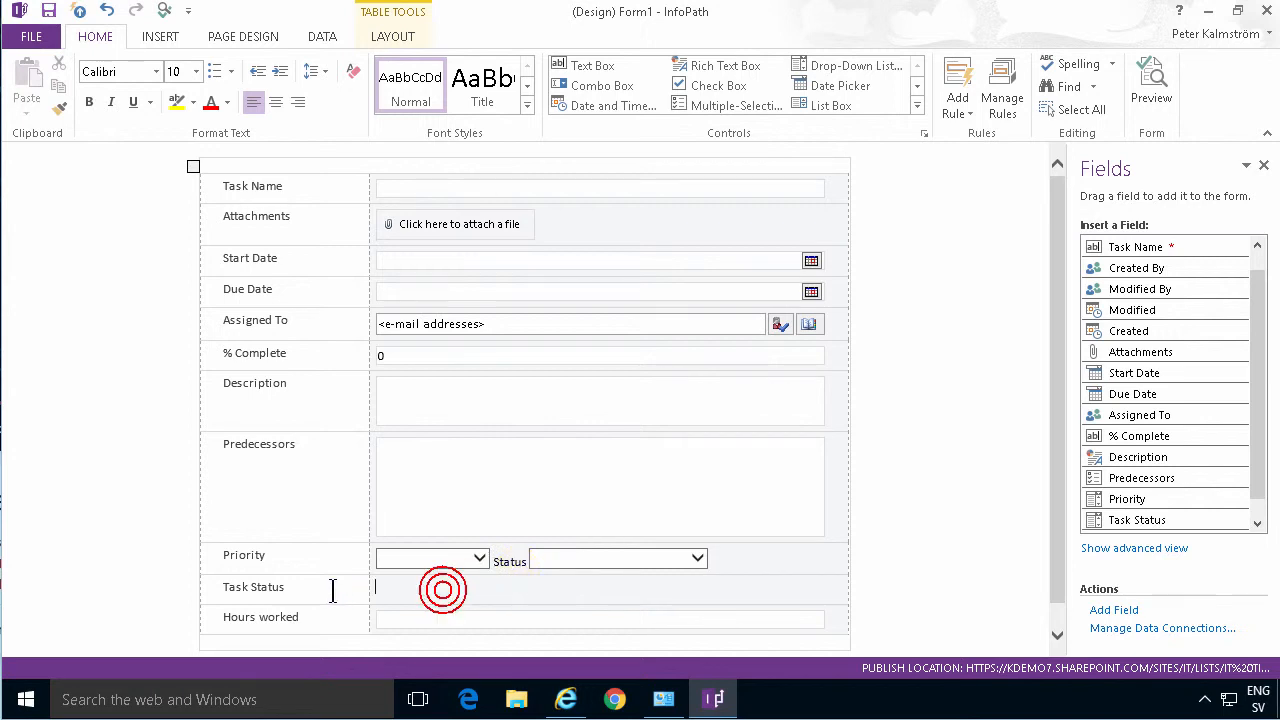
Step: Delete the empty Task Status row so Hours worked follows the Priority row
click(392, 36)
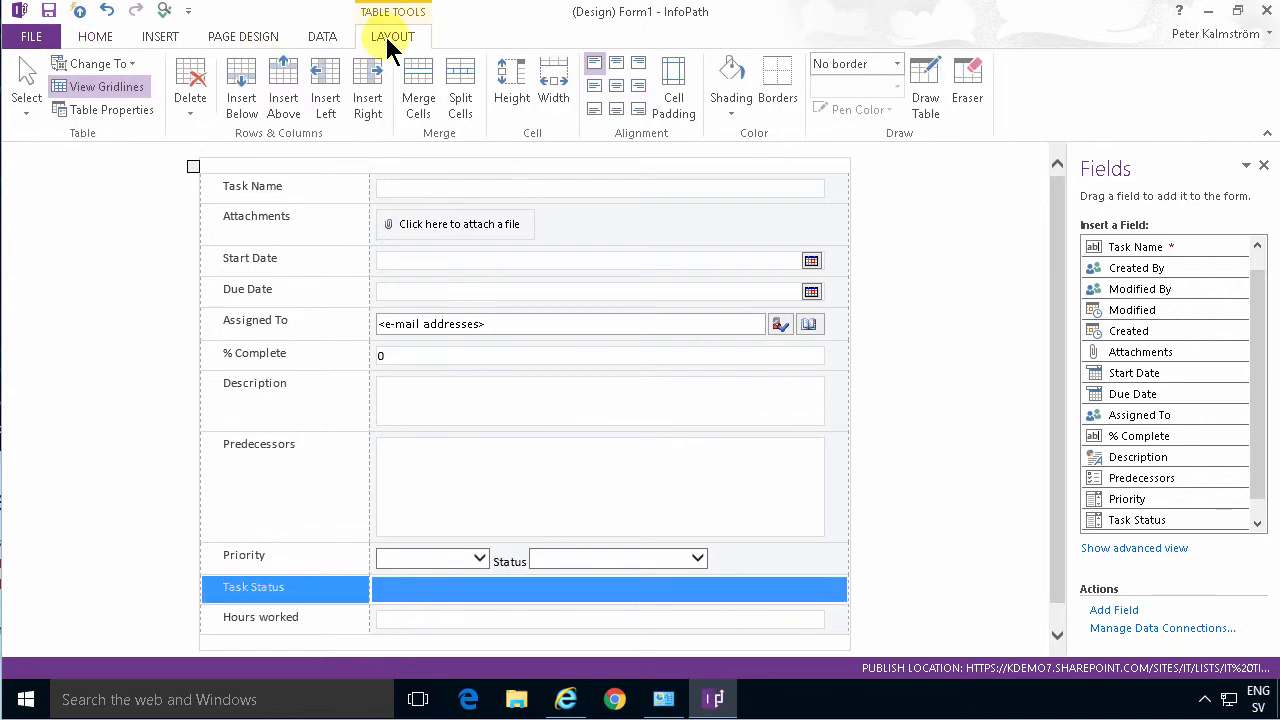
click(190, 84)
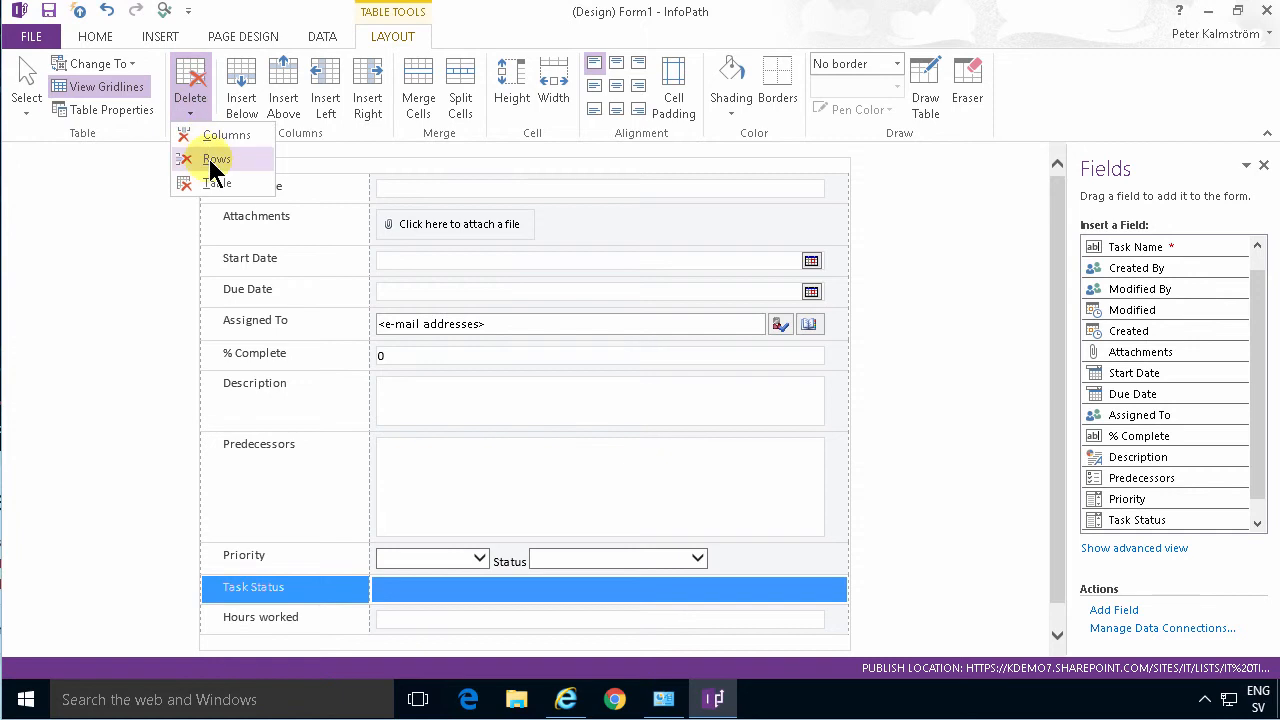
click(216, 160)
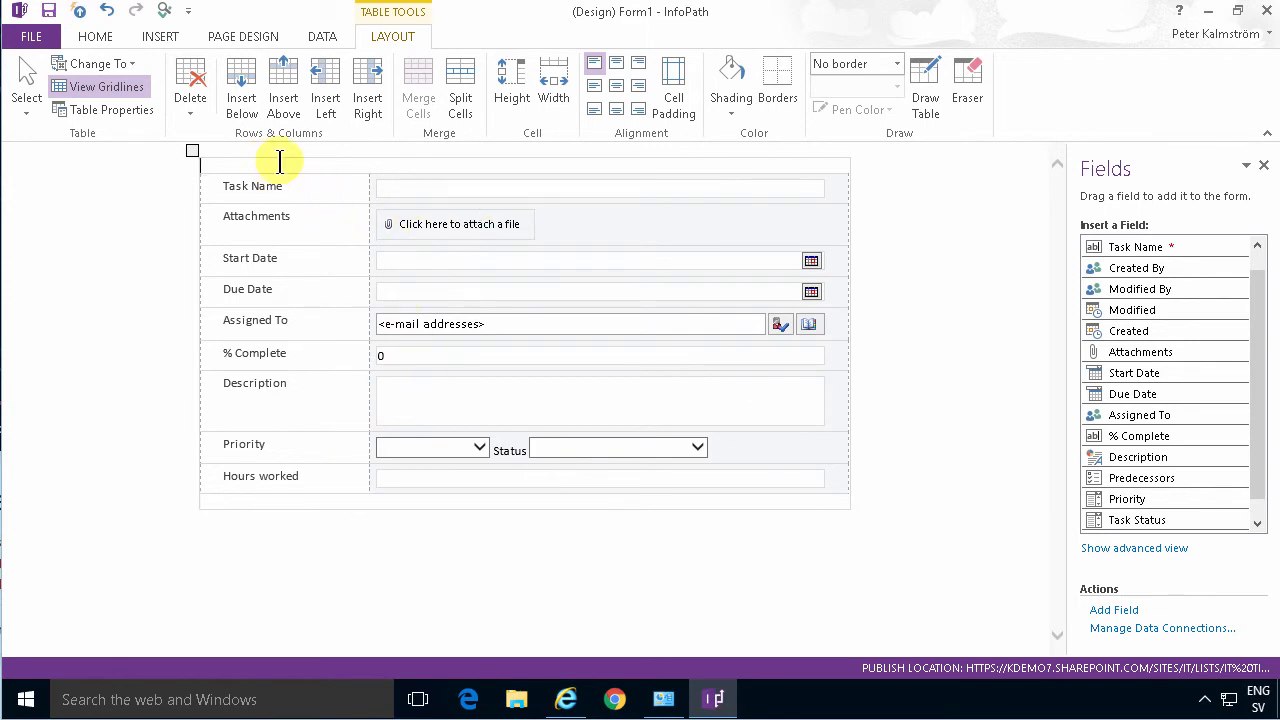
Step: Insert the Logo picture from Documents below the Hours worked row
click(160, 36)
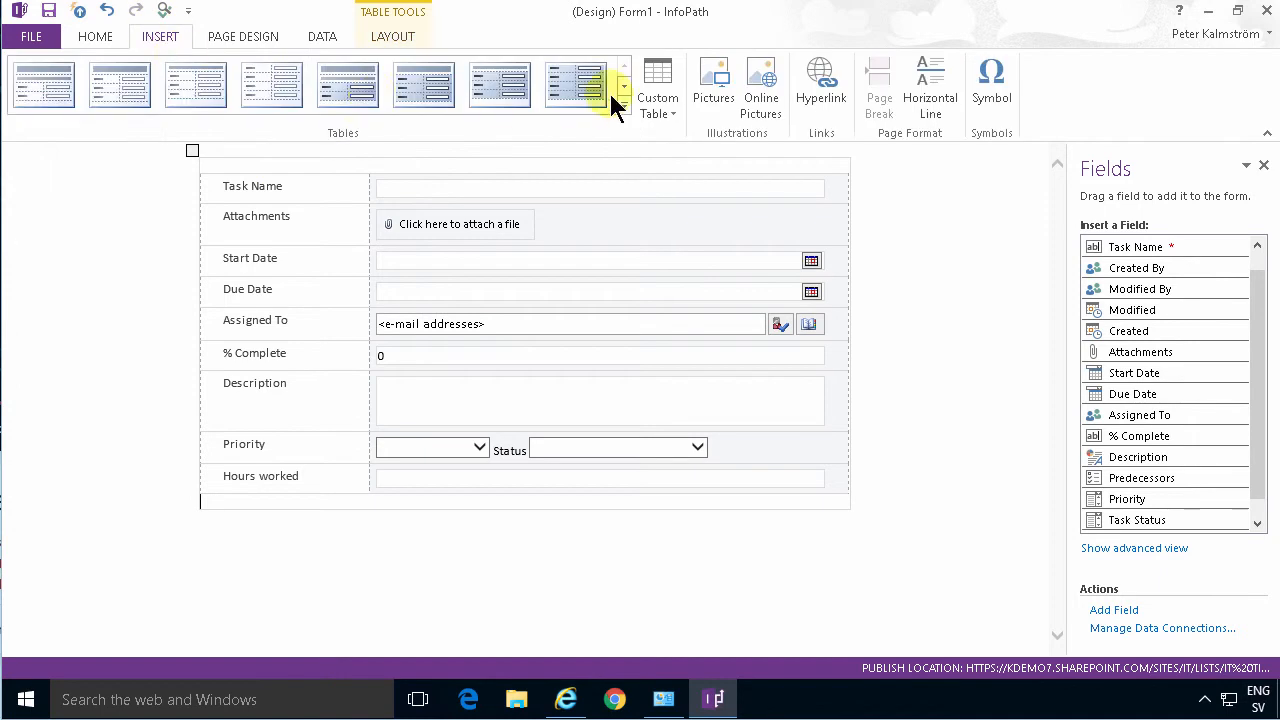
click(712, 80)
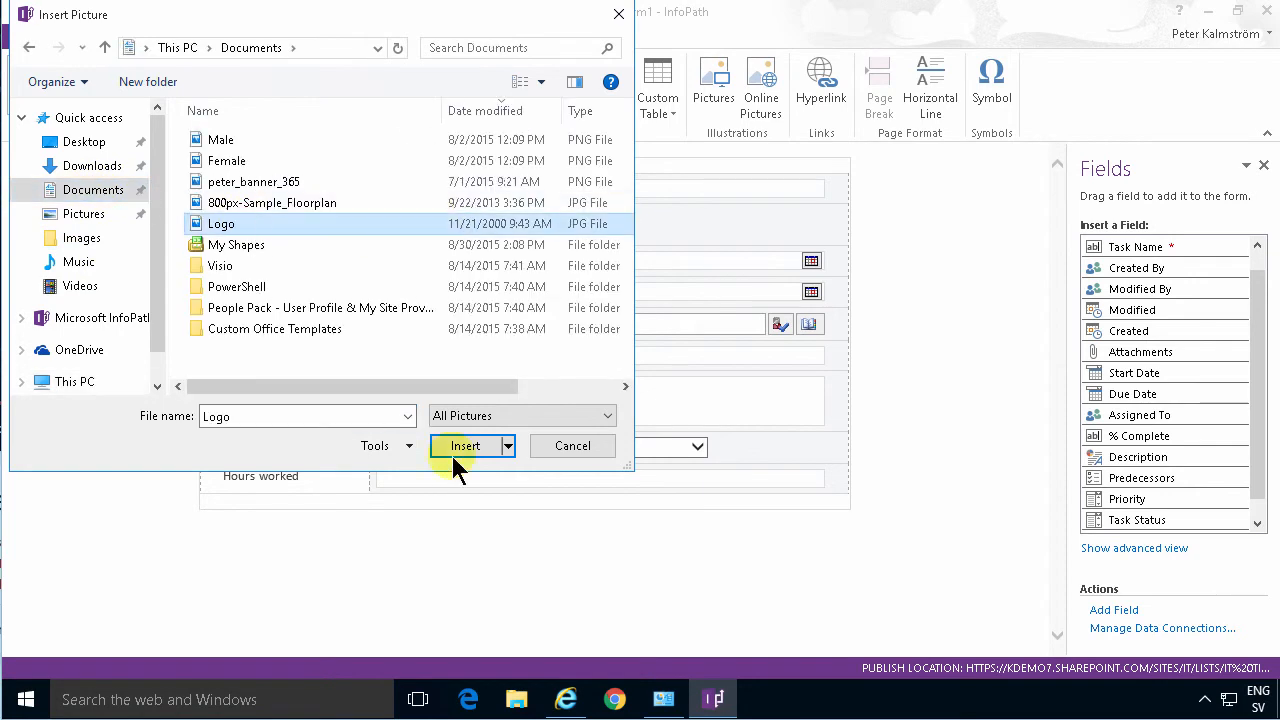
click(464, 444)
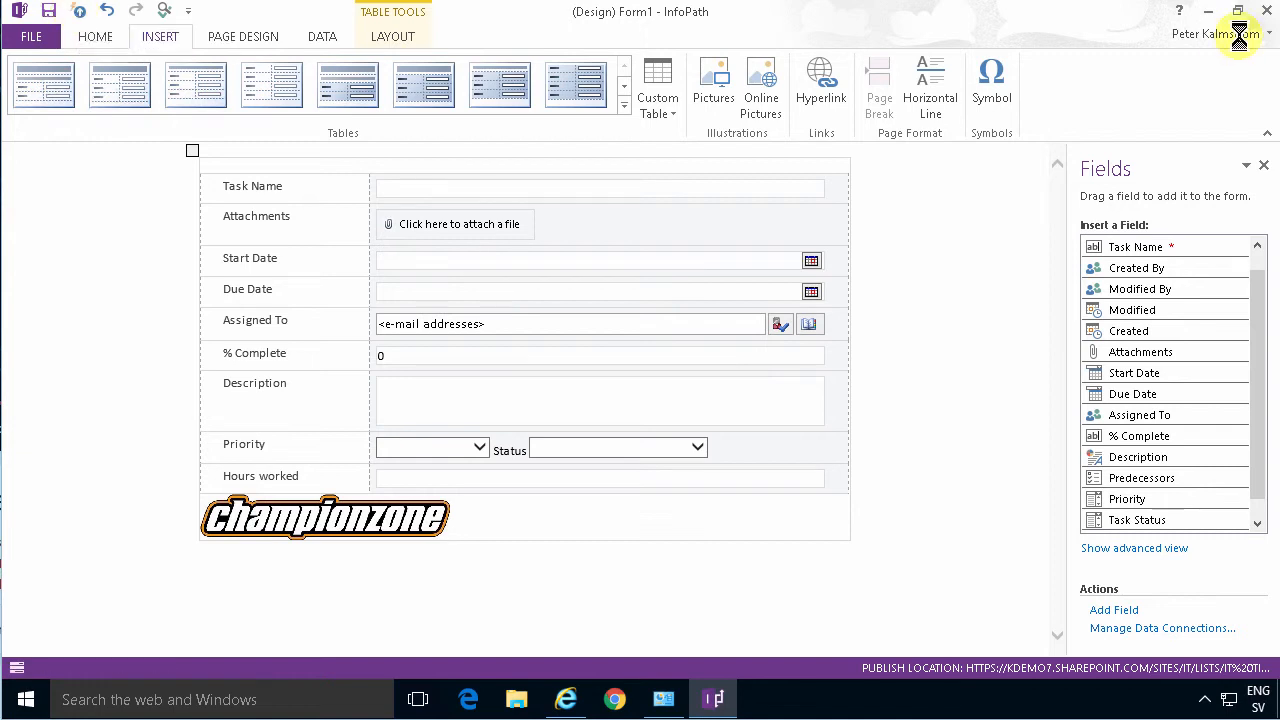
mouse_move(1096, 278)
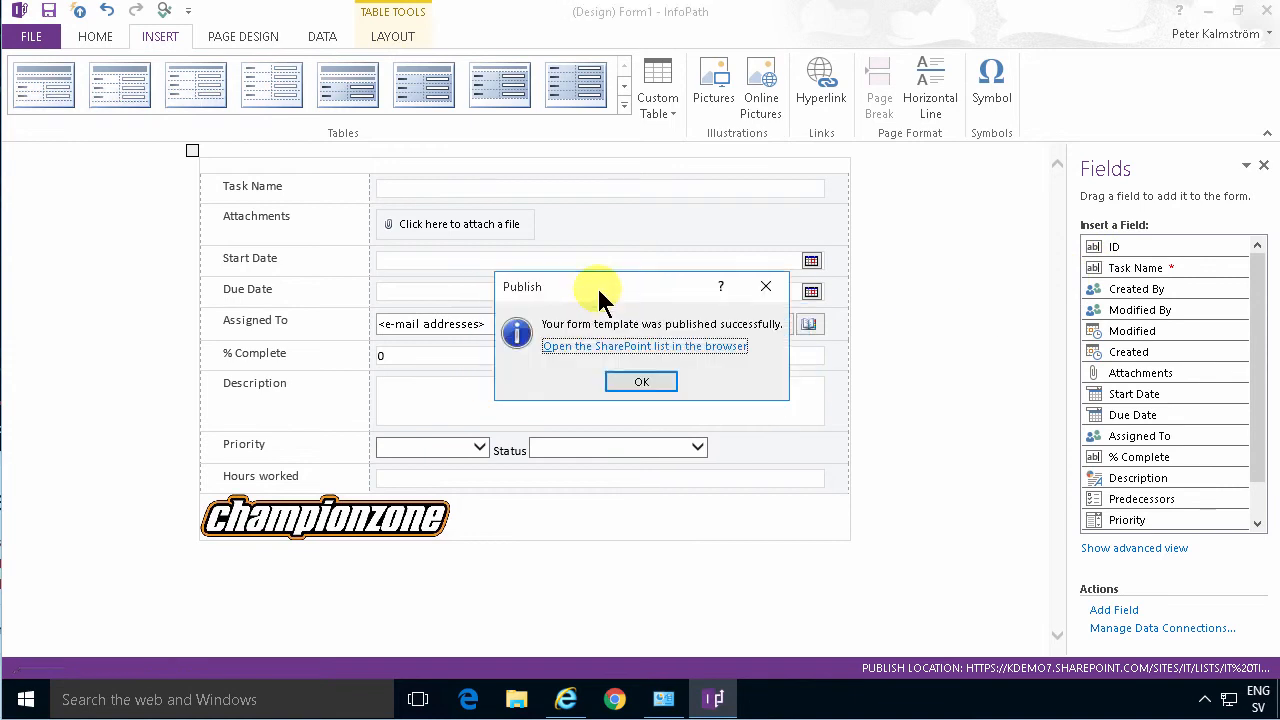
Step: Quick Publish the form and acknowledge the successful publish message
click(640, 380)
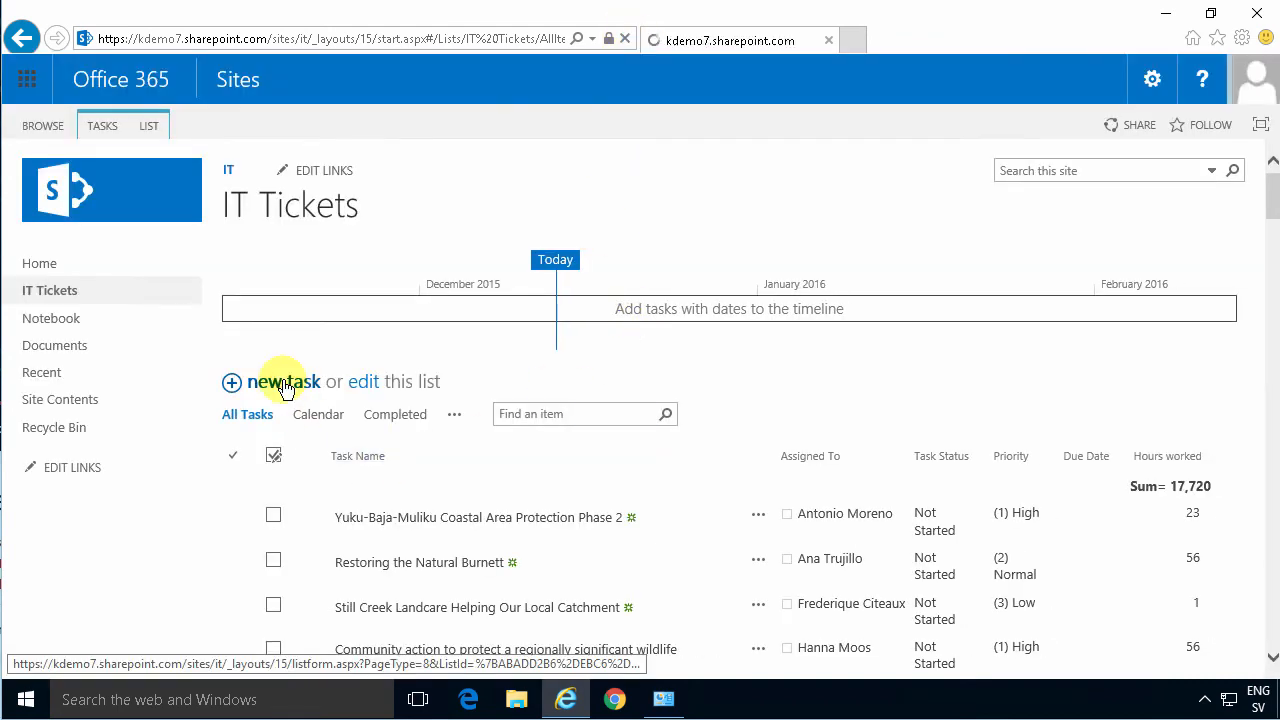
Step: Check the new-task form shows Status beside Priority and the logo, then reopen the Yuku-Baja-Muliku ticket
click(284, 380)
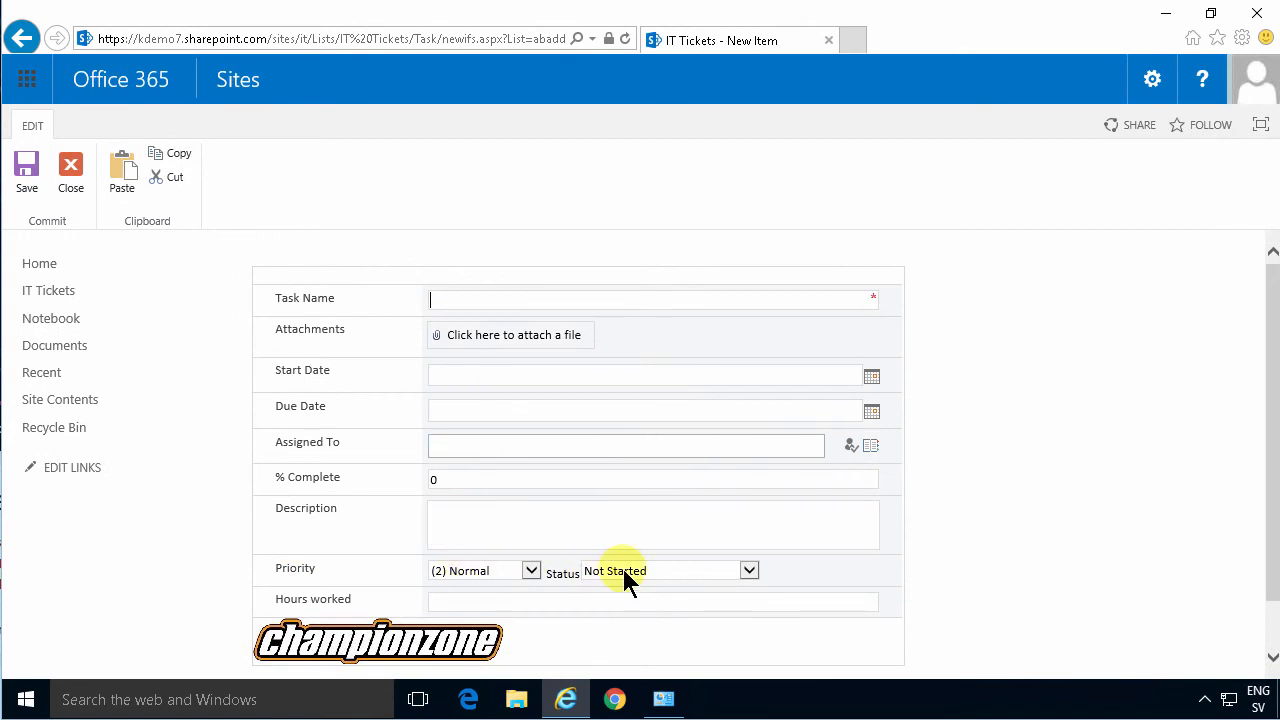
mouse_move(70, 170)
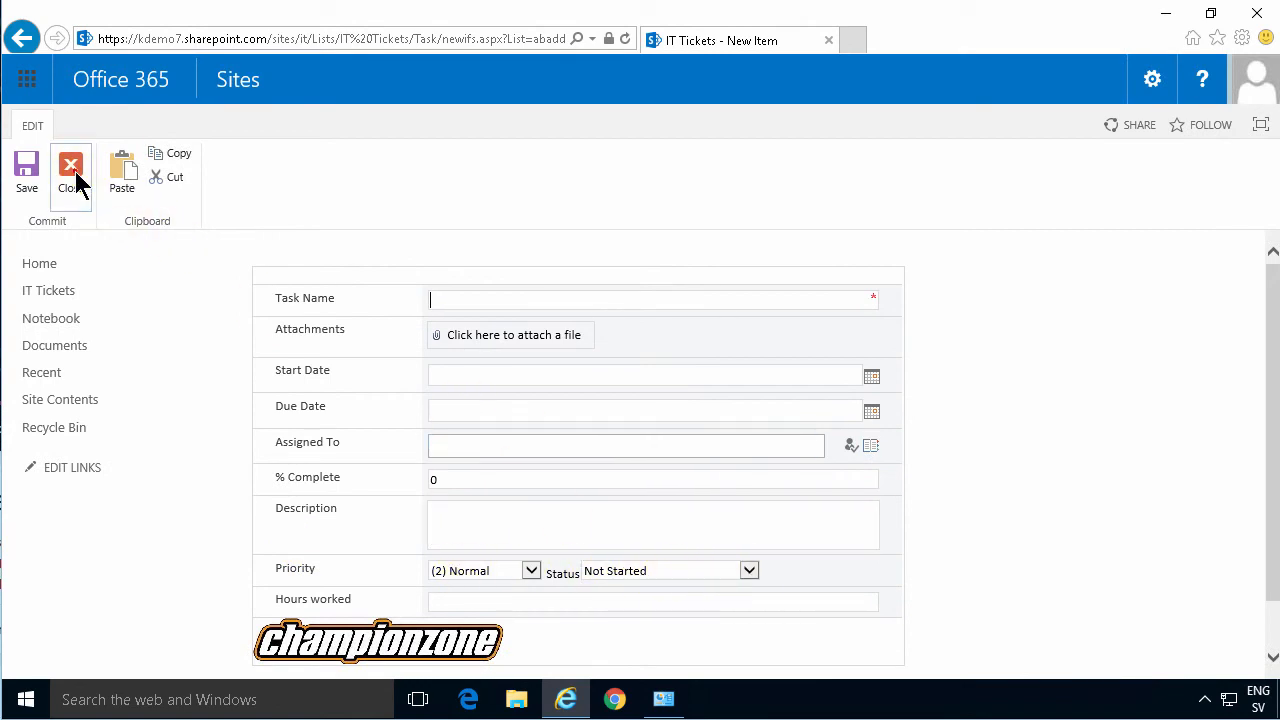
click(70, 164)
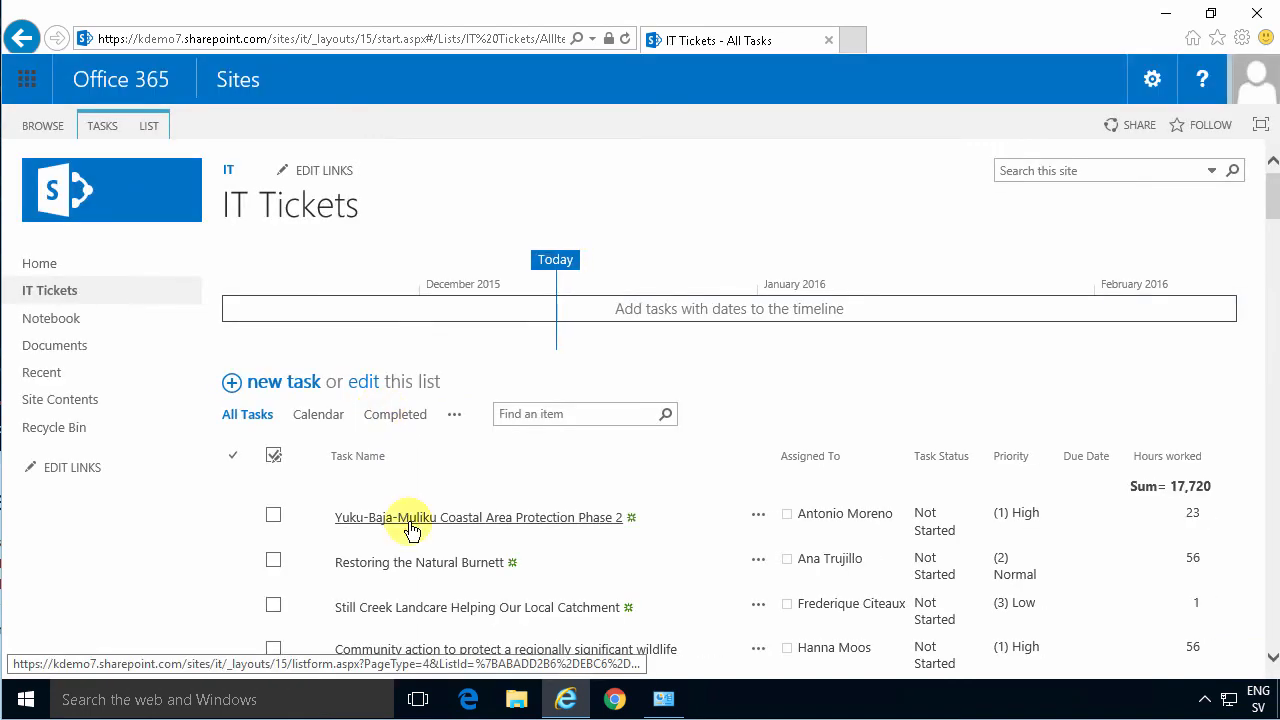
click(408, 516)
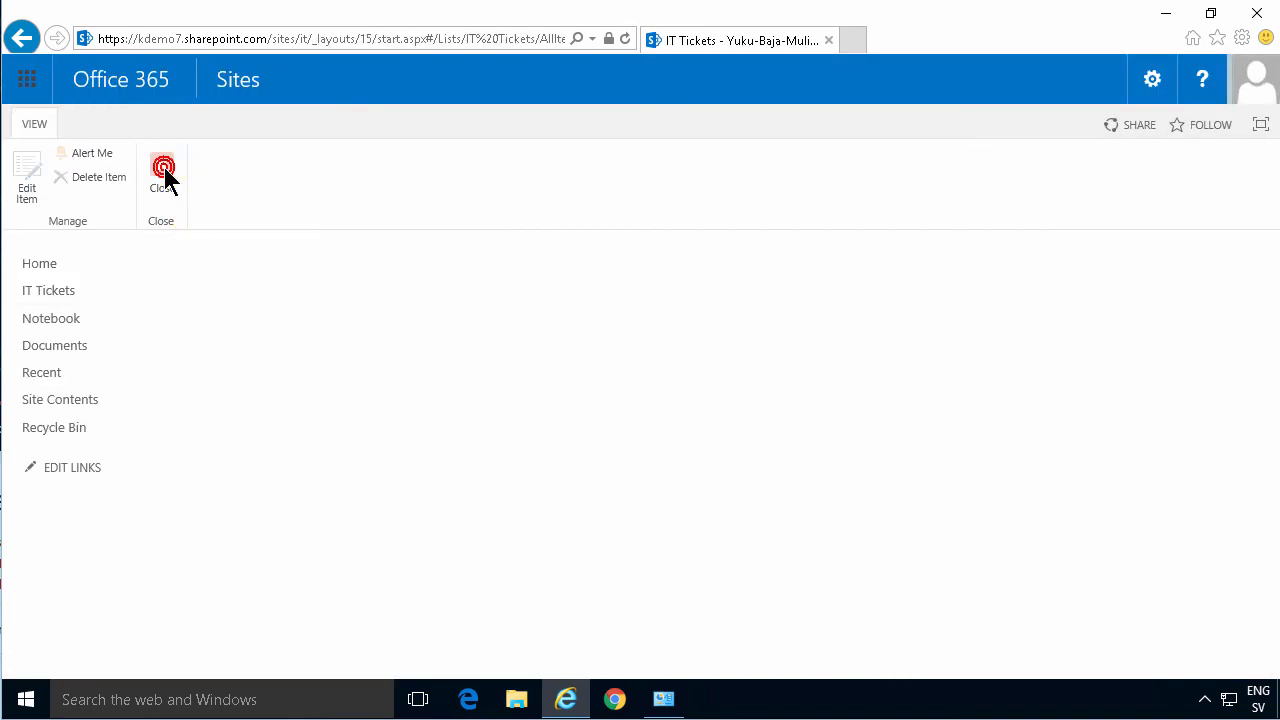